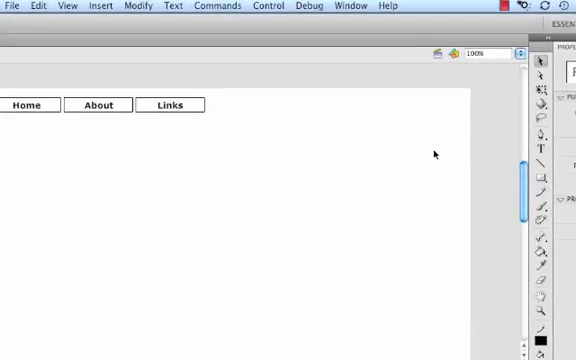
Step: Create a new Movie Clip symbol named home_mc, then ready the Rectangle tool with a fill colour
{"action": "left_click", "coordinate": [72, 8]}
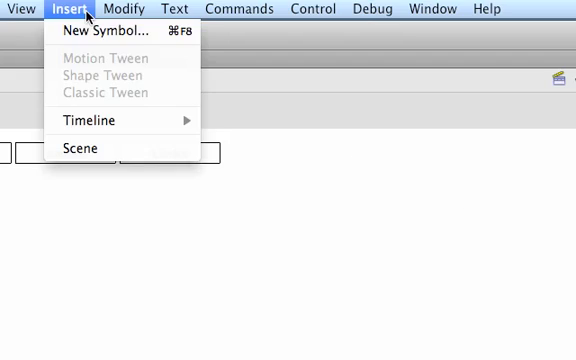
{"action": "left_click", "coordinate": [114, 32]}
{"action": "type", "text": "h"}
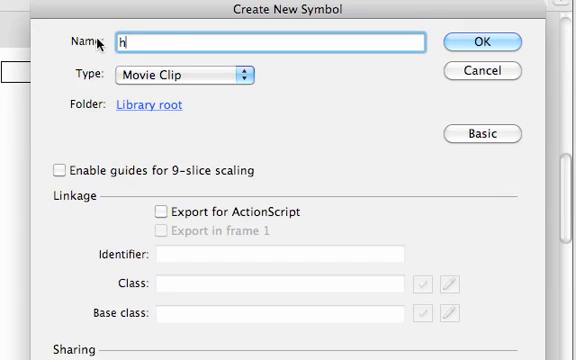
{"action": "type", "text": "ome_m"}
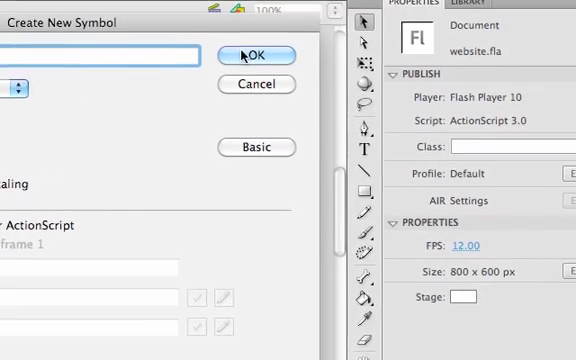
{"action": "left_click", "coordinate": [256, 56]}
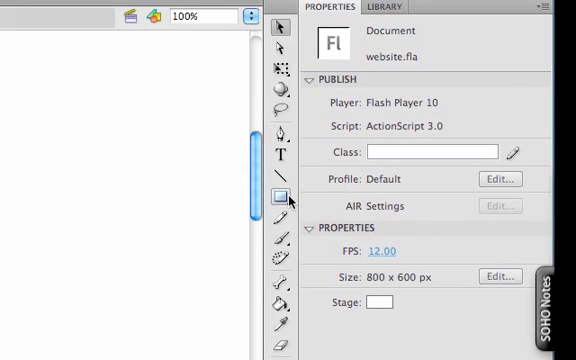
{"action": "left_click", "coordinate": [280, 196]}
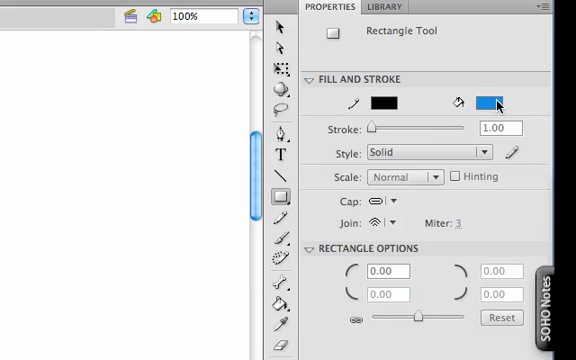
{"action": "left_click", "coordinate": [488, 100]}
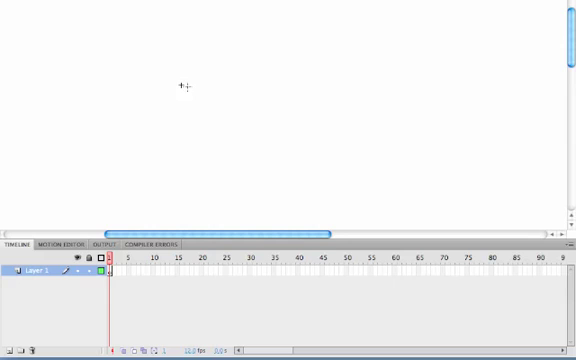
Step: Draw a rectangle in the Home clip and set its width to 750 px
{"action": "left_click_drag", "start_coordinate": [178, 86], "coordinate": [388, 192]}
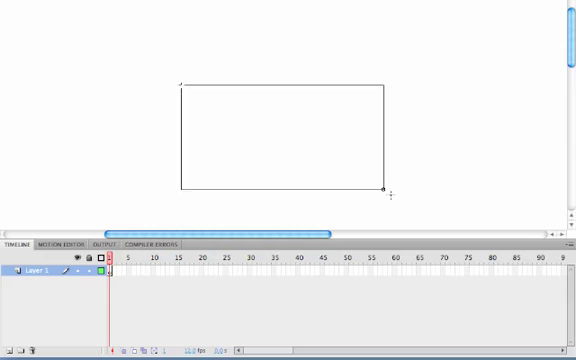
{"action": "left_click_drag", "start_coordinate": [384, 192], "coordinate": [490, 224]}
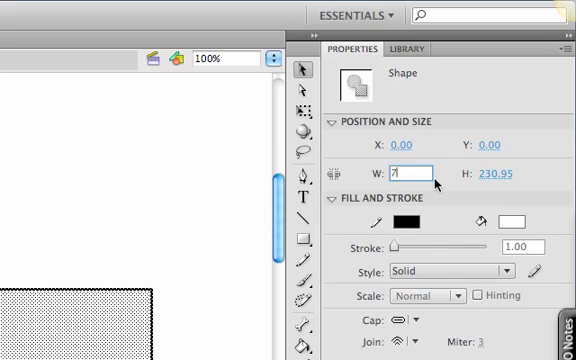
{"action": "type", "text": "750"}
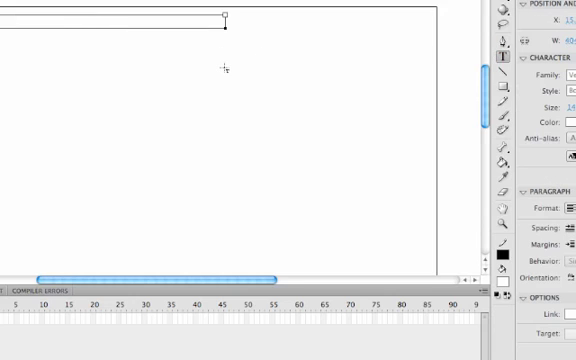
Step: Add a 'Home' heading in bold blue Verdana at size 18 across the top of the box
{"action": "type", "text": "Home"}
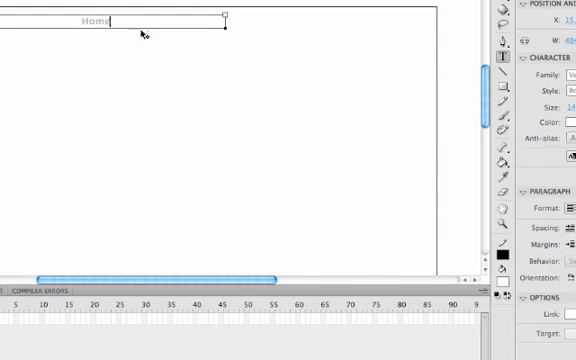
{"action": "double_click", "coordinate": [96, 22]}
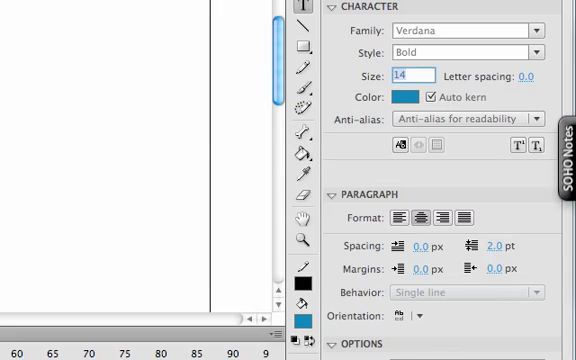
{"action": "type", "text": "18.0"}
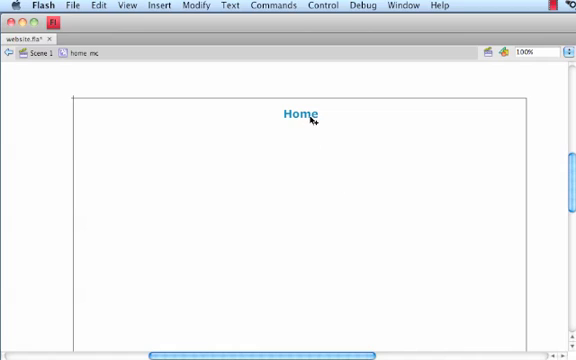
{"action": "mouse_move", "coordinate": [318, 130]}
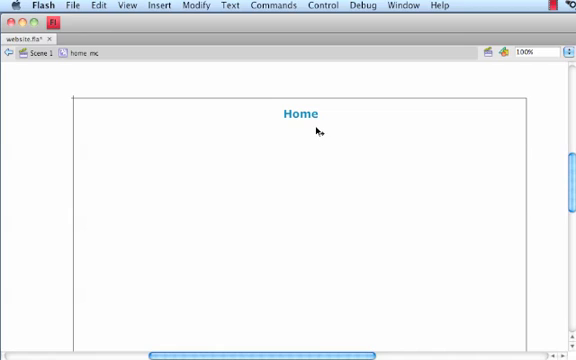
{"action": "mouse_move", "coordinate": [232, 96]}
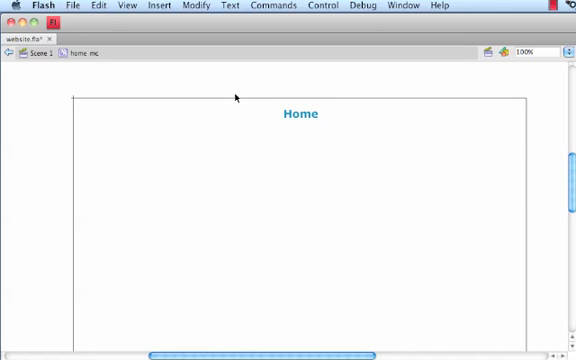
Step: Duplicate about_mc in the Library as links_mc and start editing its title text
{"action": "left_click", "coordinate": [42, 56]}
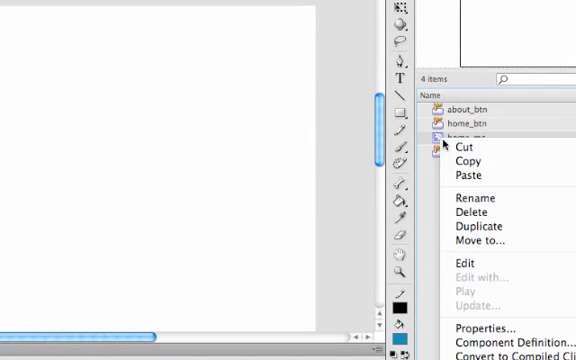
{"action": "left_click", "coordinate": [480, 224]}
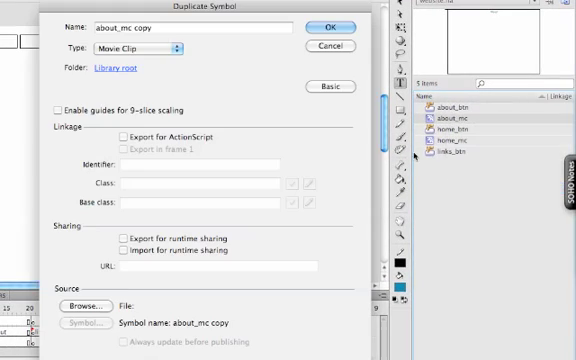
{"action": "triple_click", "coordinate": [196, 28]}
{"action": "type", "text": "links_mc"}
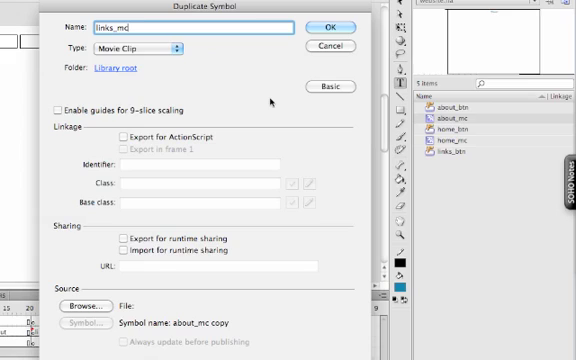
{"action": "left_click", "coordinate": [324, 26]}
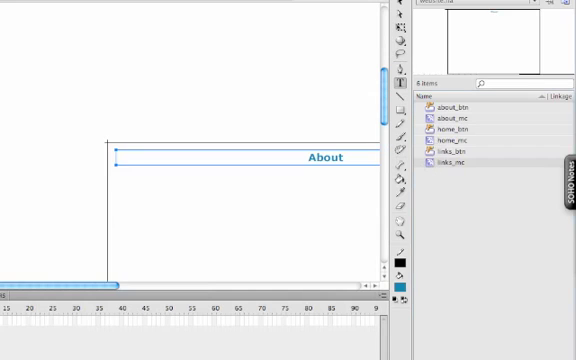
{"action": "double_click", "coordinate": [322, 158]}
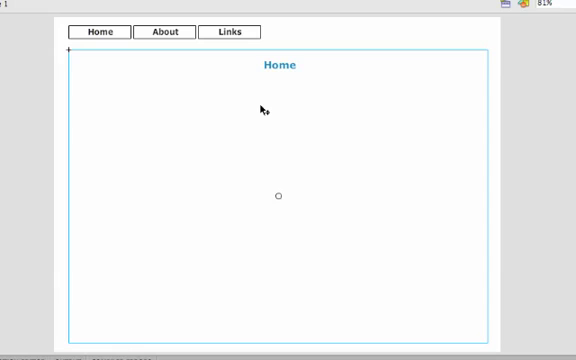
{"action": "mouse_move", "coordinate": [442, 84]}
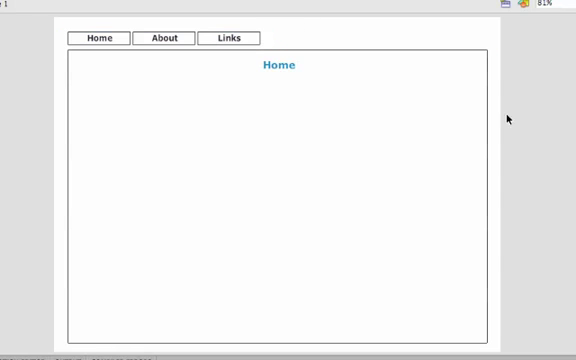
{"action": "mouse_move", "coordinate": [278, 80]}
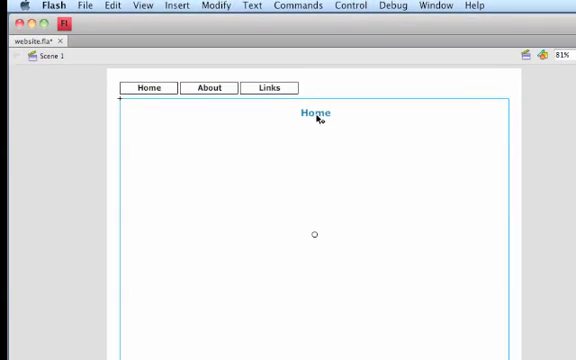
Step: Paste the Home clip in place on the about keyframe and swap it for about_mc
{"action": "left_click", "coordinate": [100, 6]}
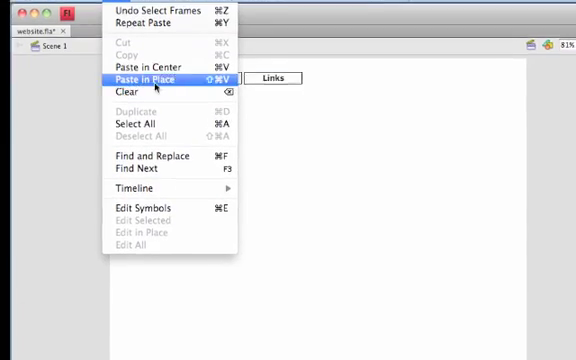
{"action": "left_click", "coordinate": [152, 76]}
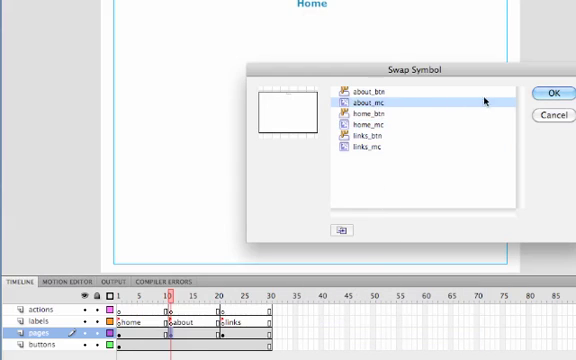
{"action": "left_click", "coordinate": [548, 90]}
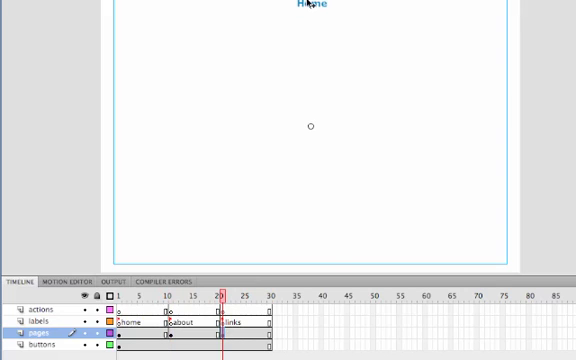
{"action": "right_click", "coordinate": [312, 128]}
{"action": "type", "text": "Links"}
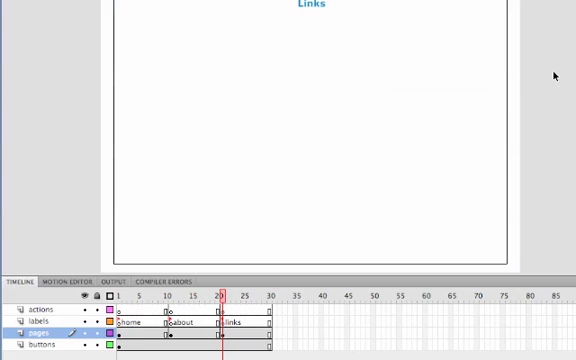
{"action": "mouse_move", "coordinate": [200, 308]}
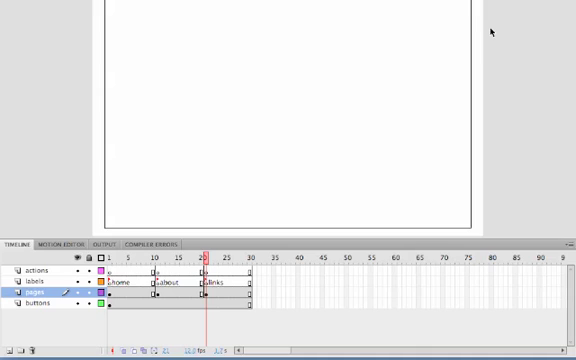
{"action": "mouse_move", "coordinate": [378, 110]}
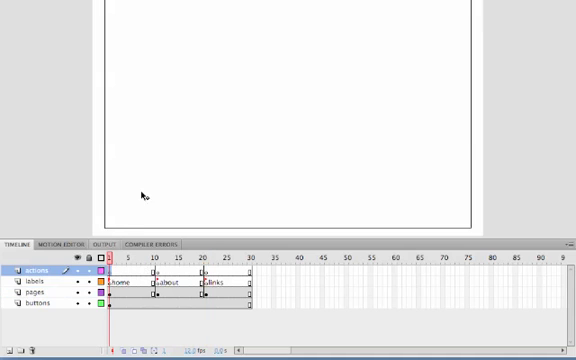
Step: Enter stop(); on line 1 of the Frame 1 script in the Actions panel
{"action": "left_click", "coordinate": [316, 8]}
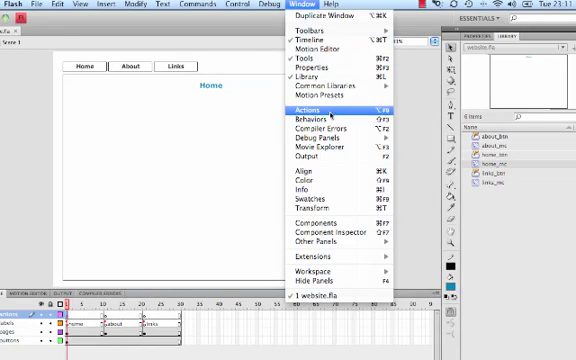
{"action": "left_click", "coordinate": [312, 112]}
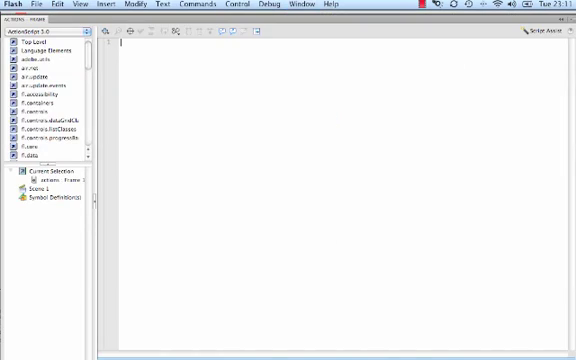
{"action": "type", "text": "stop"}
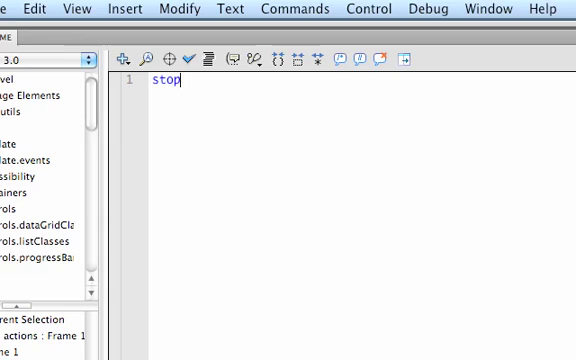
{"action": "type", "text": "()"}
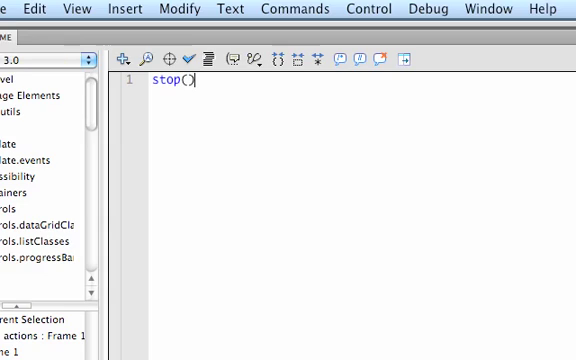
{"action": "type", "text": ";"}
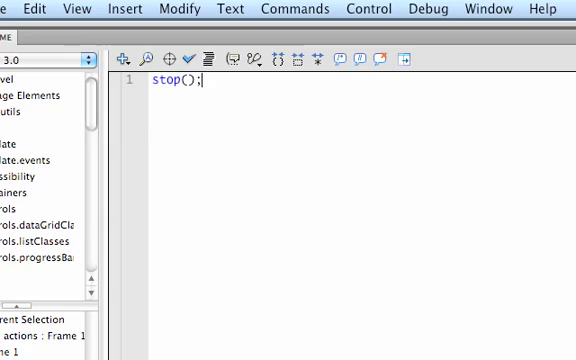
{"action": "key", "text": "Return"}
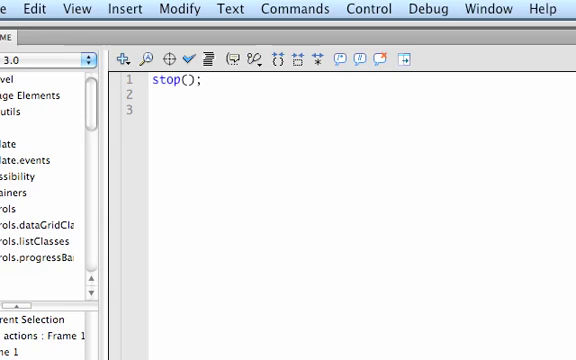
Step: Add home.addEventListener(MouseEvent.CLICK, pageSelect) listener lines for the buttons
{"action": "left_click", "coordinate": [152, 112]}
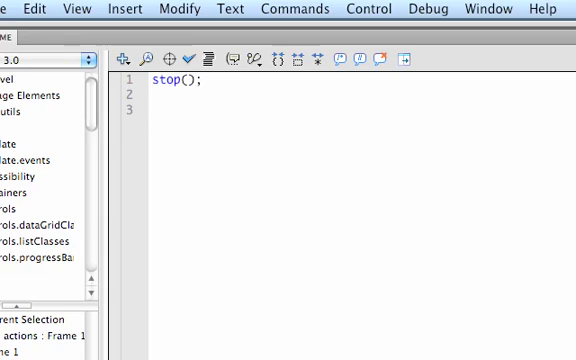
{"action": "left_click", "coordinate": [152, 114]}
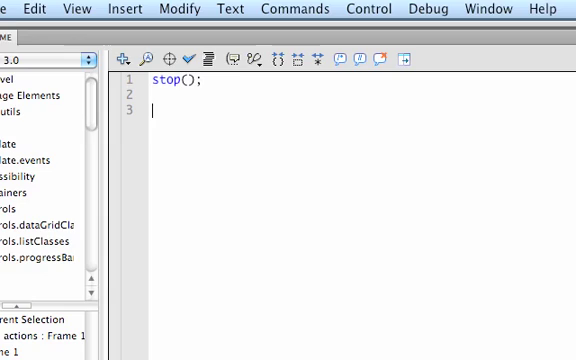
{"action": "type", "text": "home"}
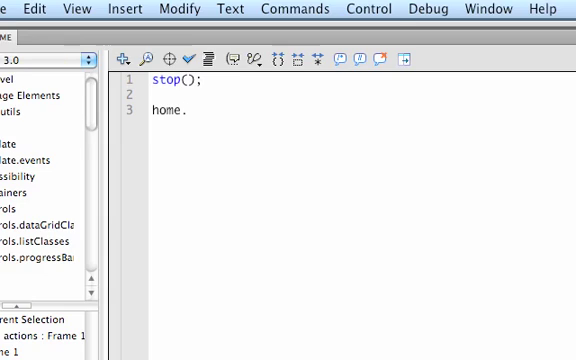
{"action": "type", "text": ".addEvenet"}
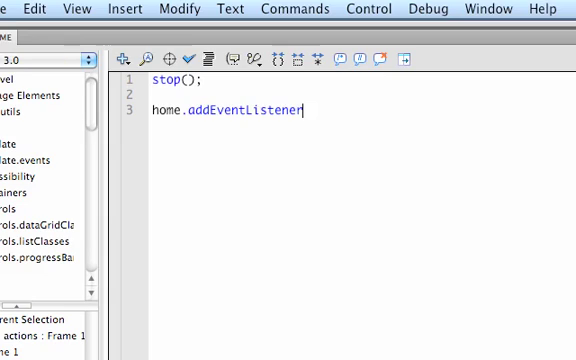
{"action": "type", "text": "("}
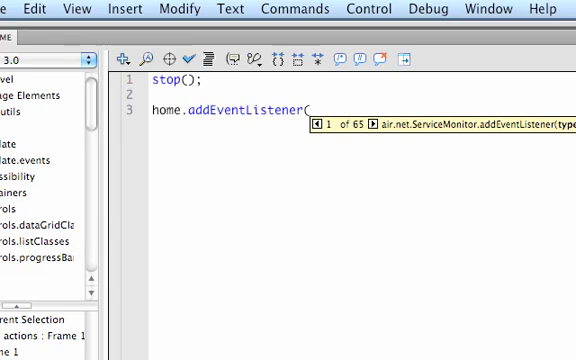
{"action": "type", "text": "MouseEvent"}
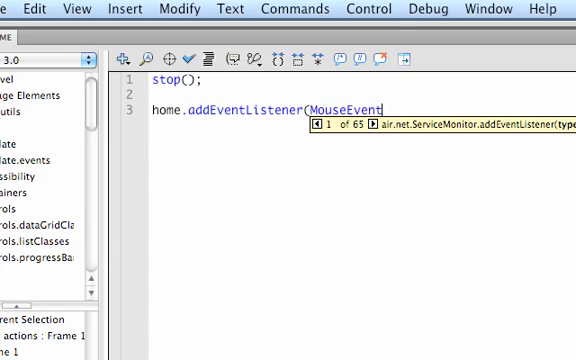
{"action": "type", "text": ".CLICK,"}
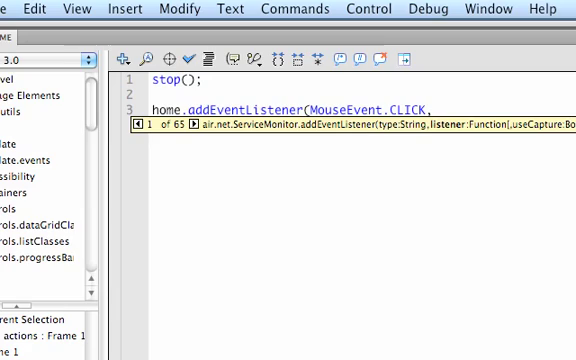
{"action": "type", "text": "pageSel"}
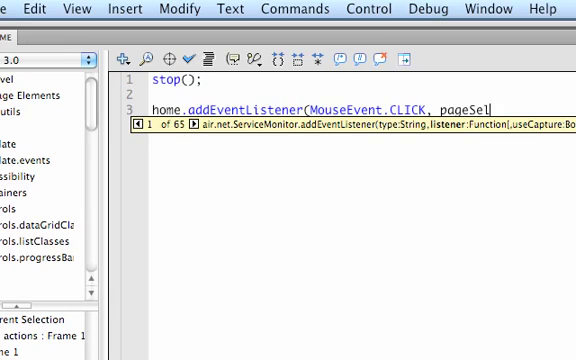
{"action": "type", "text": "ect);"}
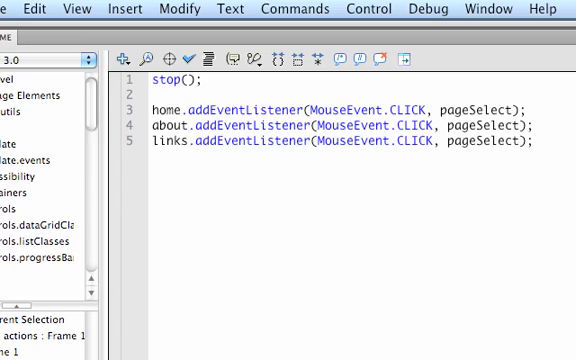
Step: Declare function pageSelect(evtObj:MouseEvent) below the listeners
{"action": "left_click", "coordinate": [532, 148]}
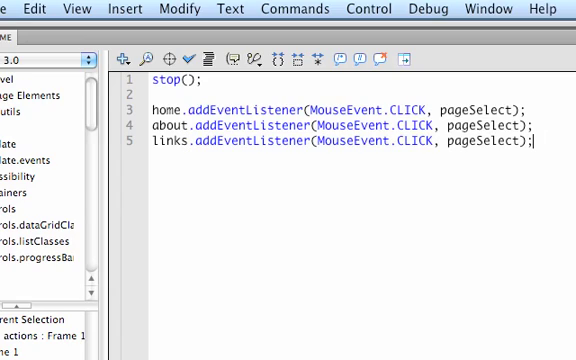
{"action": "key", "text": "Return"}
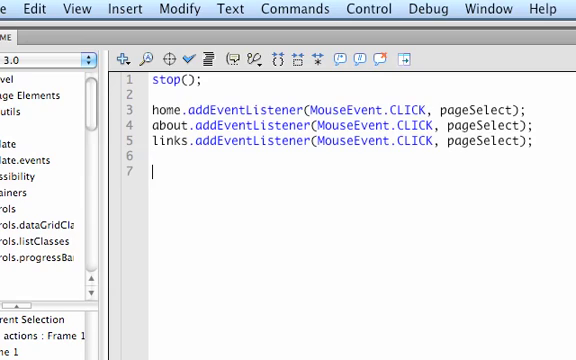
{"action": "type", "text": "function"}
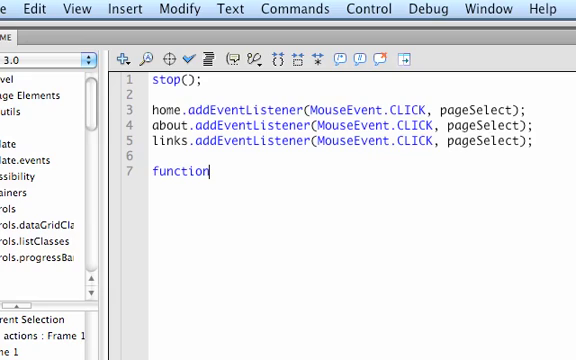
{"action": "type", "text": "page"}
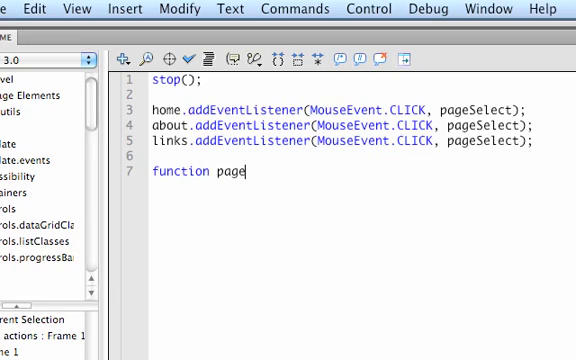
{"action": "type", "text": "Select"}
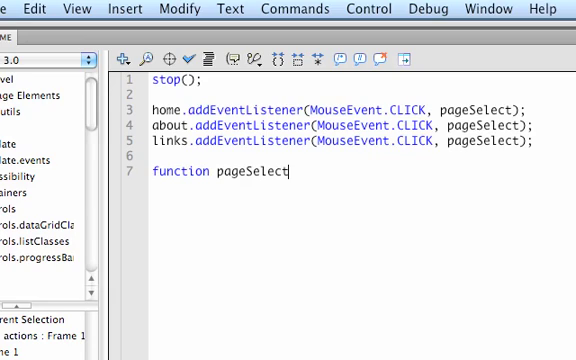
{"action": "type", "text": "(e"}
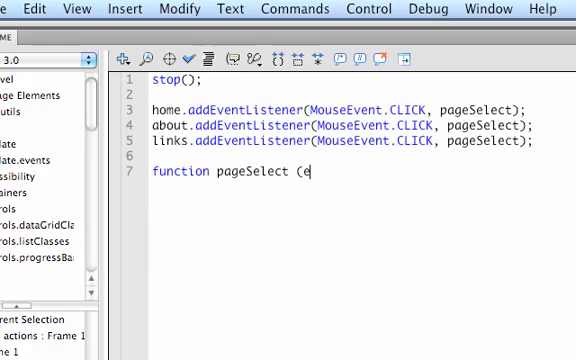
{"action": "type", "text": "vt0"}
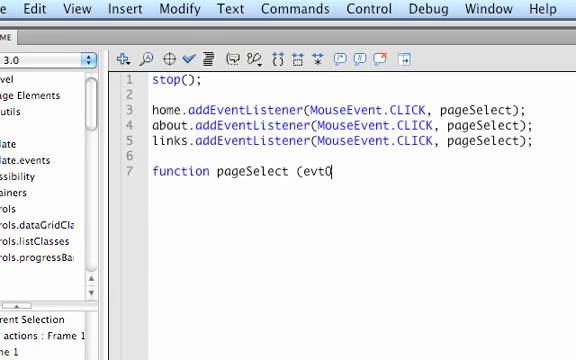
{"action": "type", "text": "bj"}
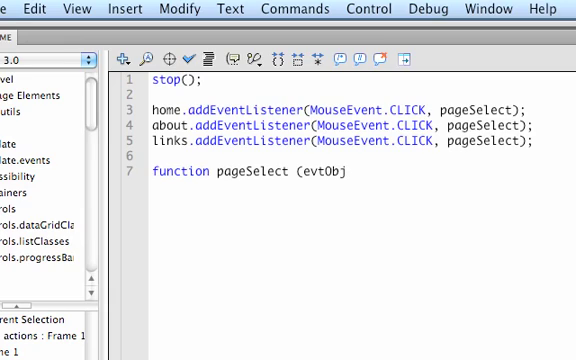
{"action": "type", "text": ":"}
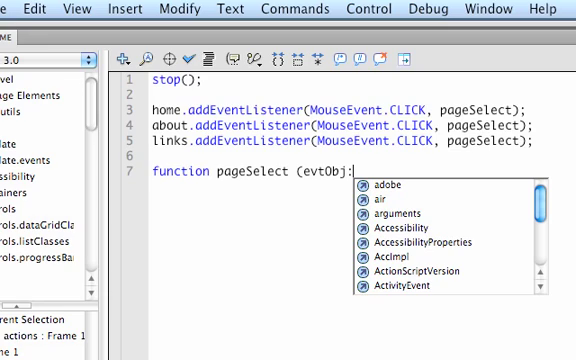
{"action": "type", "text": "MouseEvent) {"}
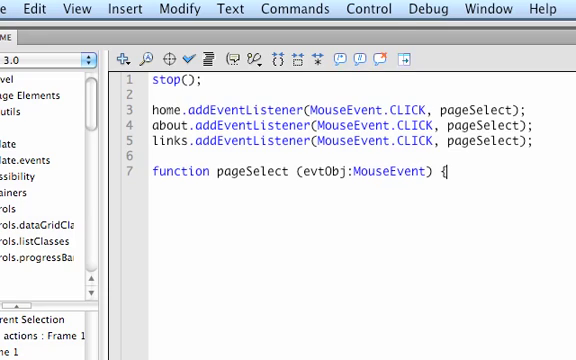
{"action": "key", "text": "Return"}
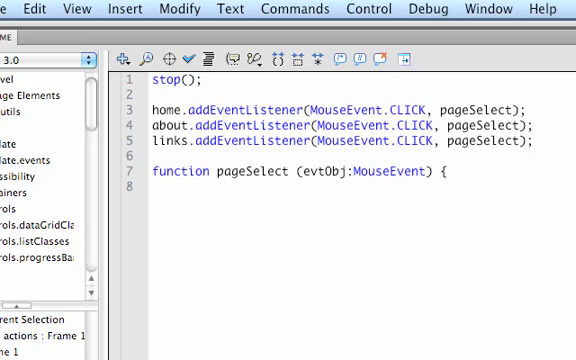
Step: Write gotoAndStop(evtObj.target.name); as the pageSelect function body
{"action": "type", "text": "gotoAndStop"}
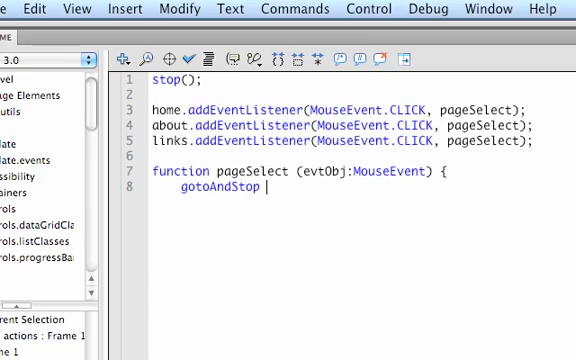
{"action": "type", "text": "("}
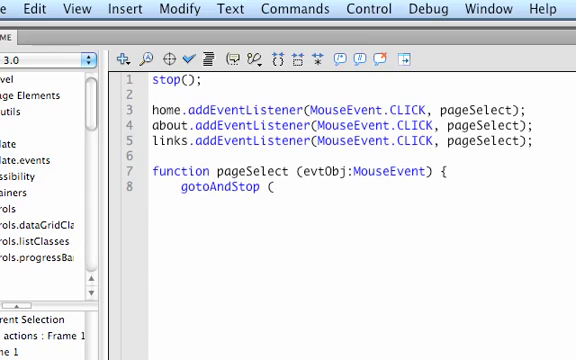
{"action": "type", "text": "evt"}
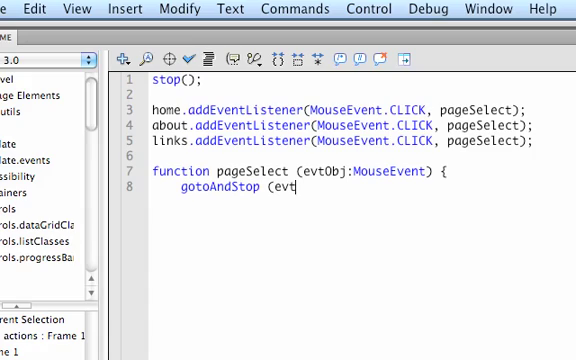
{"action": "type", "text": "Obj"}
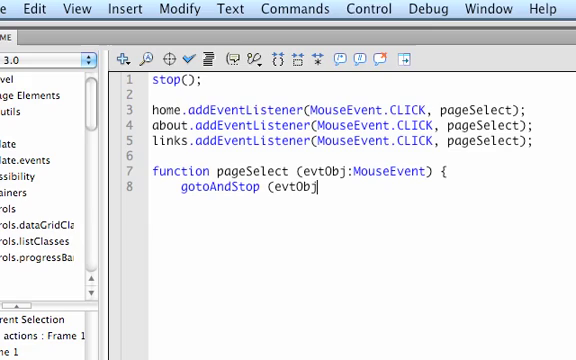
{"action": "type", "text": ".target"}
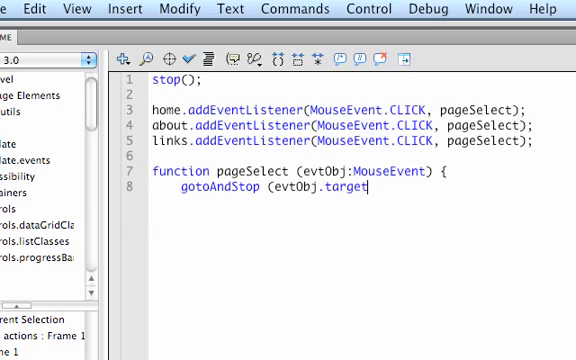
{"action": "type", "text": ".name"}
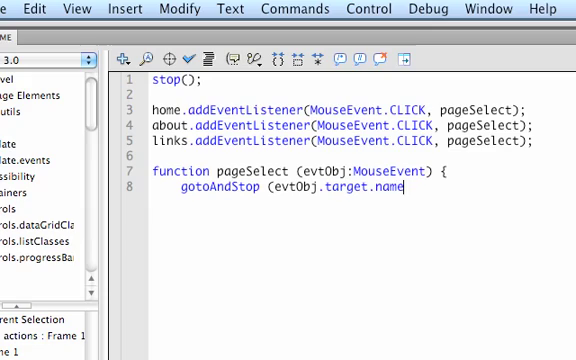
{"action": "type", "text": ")"}
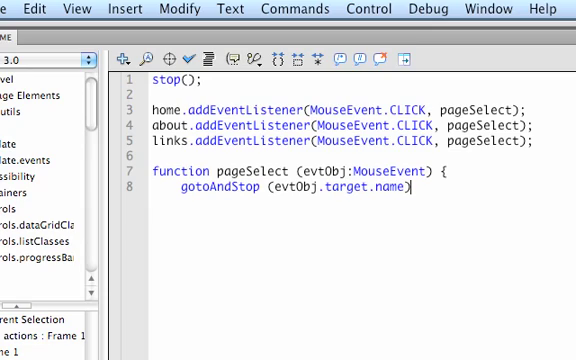
{"action": "type", "text": ";"}
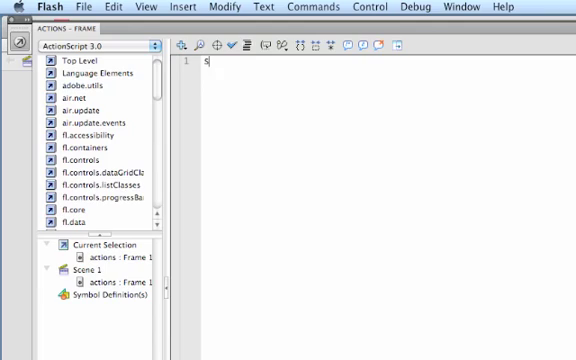
Step: Type stop(); into the next actions keyframe's script and leave the panel
{"action": "type", "text": "top("}
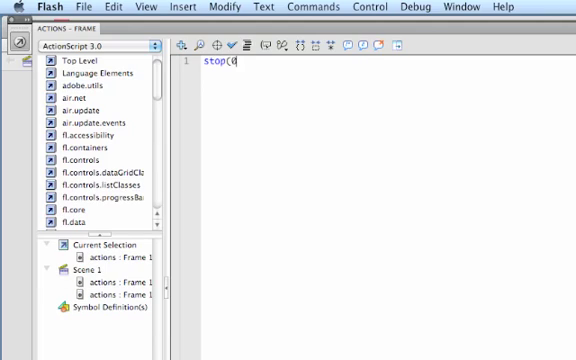
{"action": "type", "text": ");"}
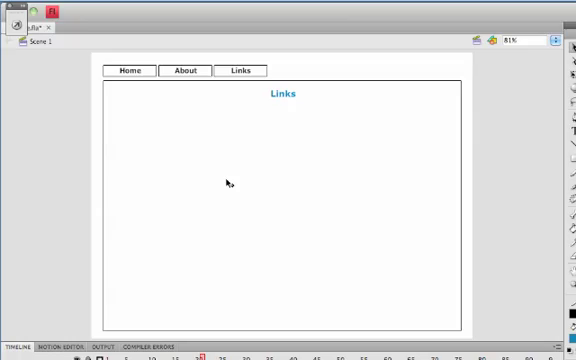
{"action": "left_click", "coordinate": [76, 8]}
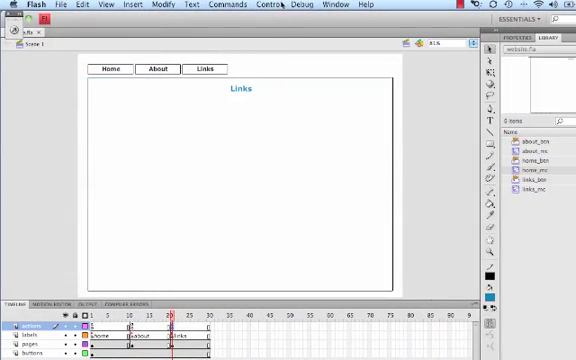
{"action": "left_click", "coordinate": [266, 8]}
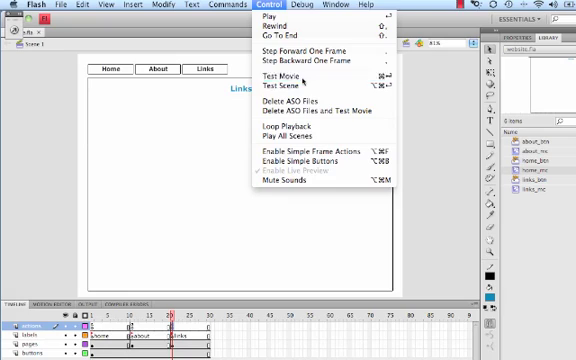
{"action": "left_click", "coordinate": [268, 76]}
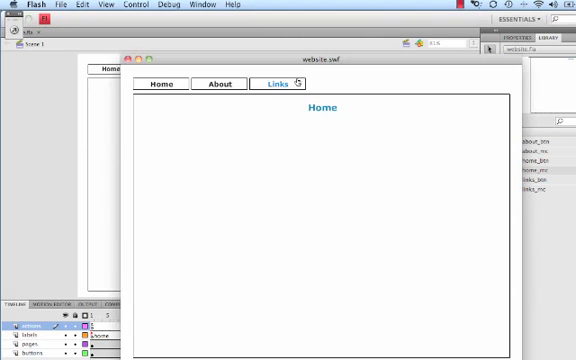
{"action": "left_click", "coordinate": [220, 84]}
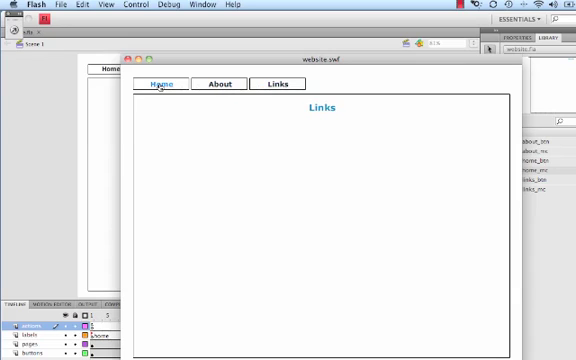
{"action": "left_click", "coordinate": [220, 84]}
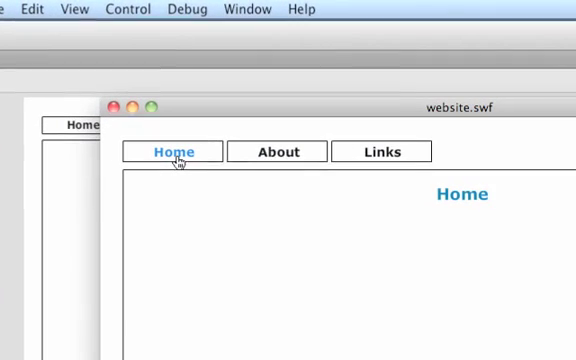
{"action": "left_click", "coordinate": [380, 152]}
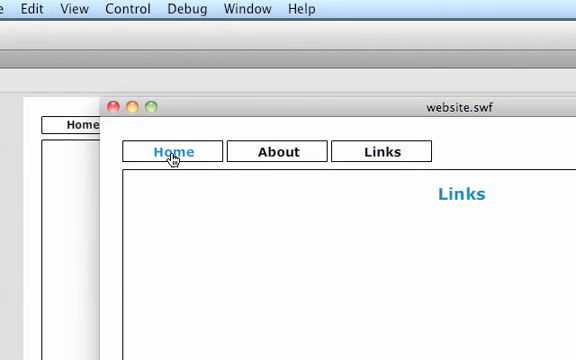
{"action": "left_click", "coordinate": [172, 152]}
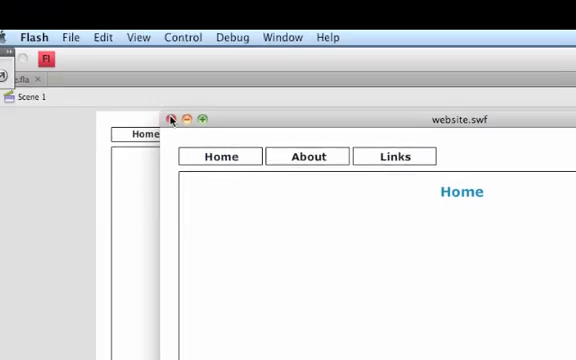
{"action": "left_click", "coordinate": [172, 120]}
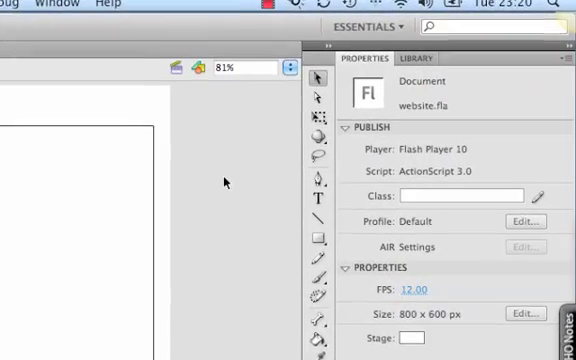
Step: Open links_mc from the Library and add the portfolio caption text under the Links heading
{"action": "left_click", "coordinate": [416, 58]}
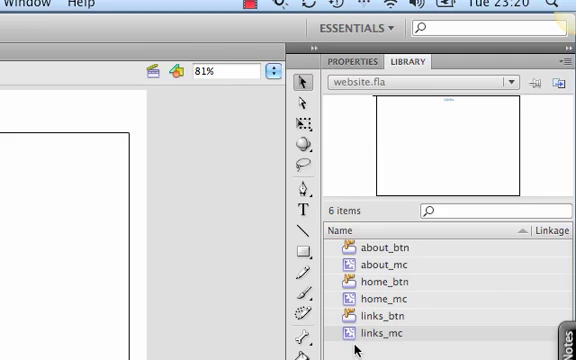
{"action": "mouse_move", "coordinate": [356, 346]}
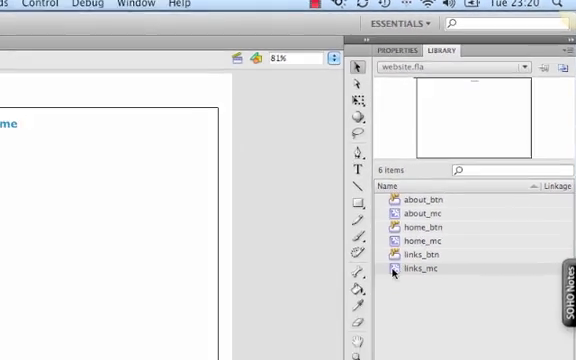
{"action": "double_click", "coordinate": [408, 272]}
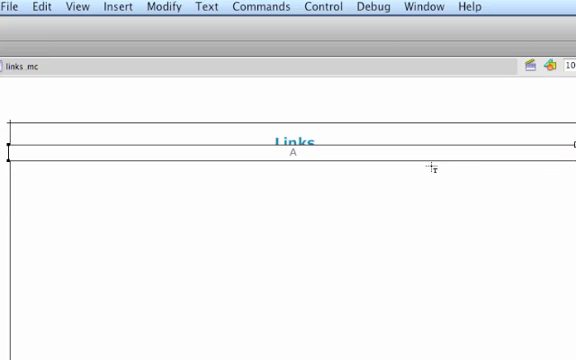
{"action": "type", "text": "R B"}
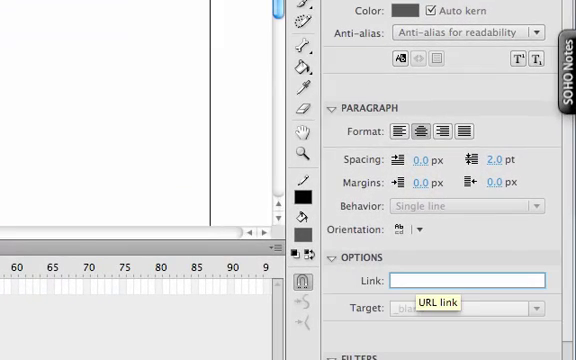
{"action": "type", "text": "h"}
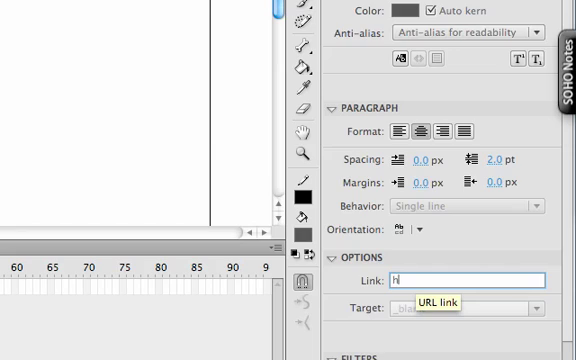
{"action": "type", "text": "ttp://"}
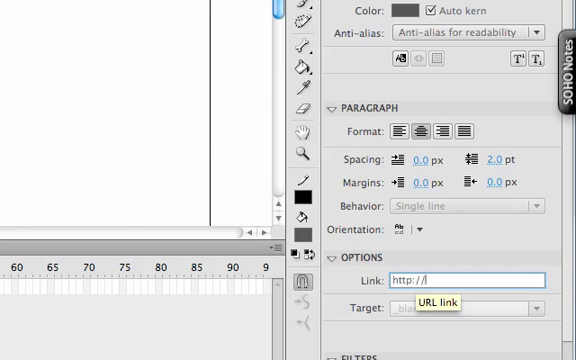
{"action": "type", "text": "arbennett"}
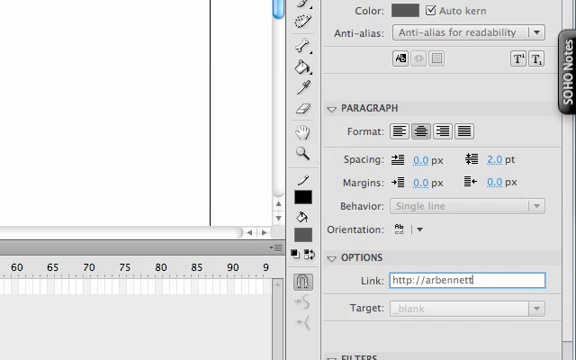
{"action": "type", "text": ".me.uk"}
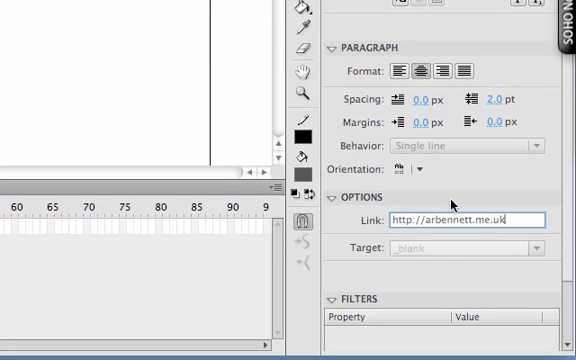
{"action": "left_click", "coordinate": [544, 248]}
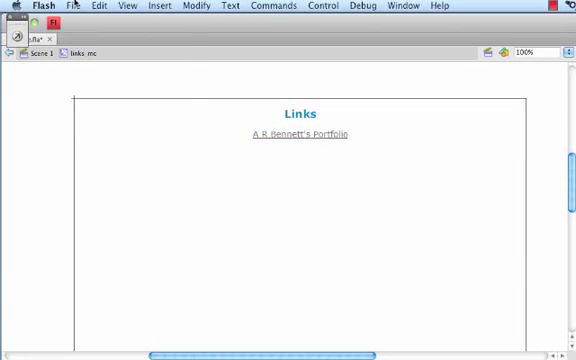
{"action": "left_click", "coordinate": [76, 8]}
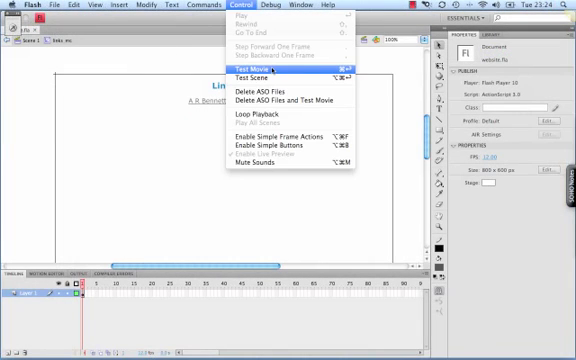
{"action": "left_click", "coordinate": [262, 68]}
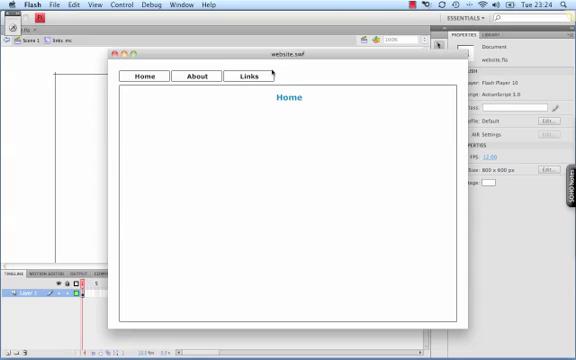
{"action": "left_click", "coordinate": [246, 76]}
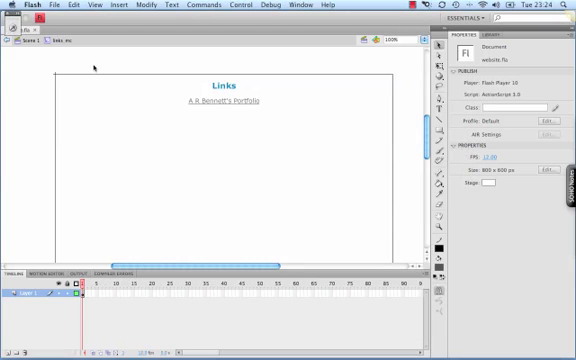
{"action": "left_click", "coordinate": [52, 8]}
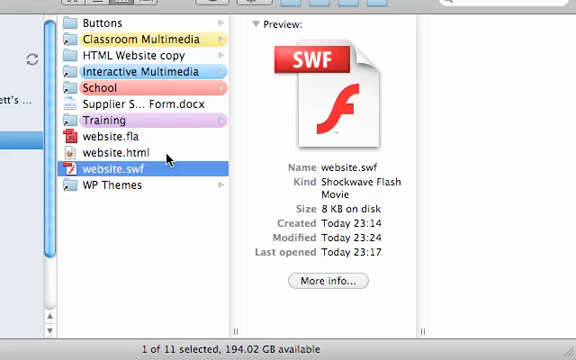
Step: Select website.html in the project folder beside website.swf
{"action": "left_click", "coordinate": [120, 154]}
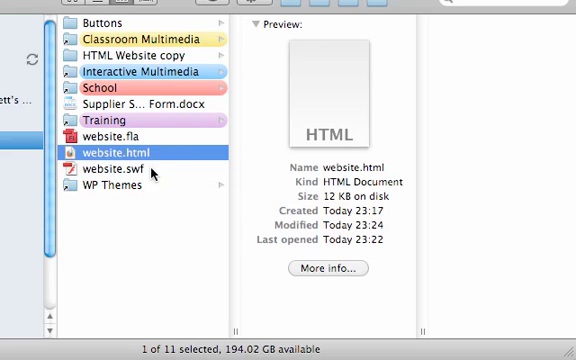
{"action": "mouse_move", "coordinate": [150, 144]}
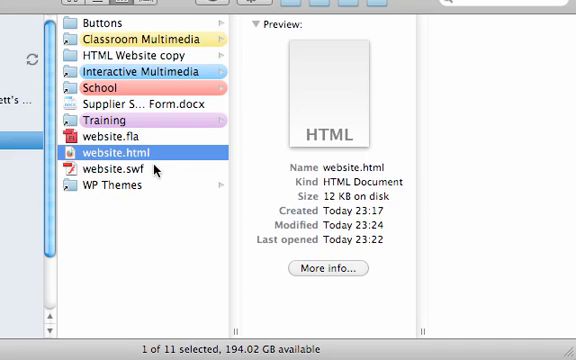
{"action": "mouse_move", "coordinate": [156, 226]}
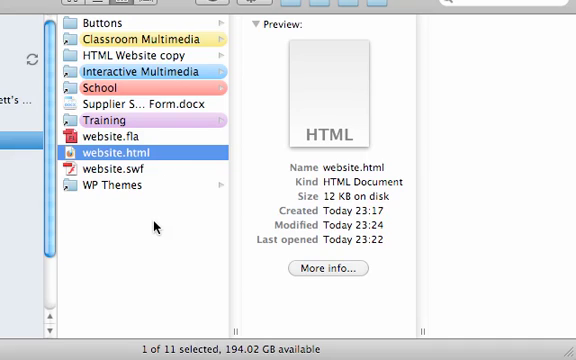
Step: Launch website.html in Firefox, showing the Home page with its navigation buttons
{"action": "double_click", "coordinate": [124, 152]}
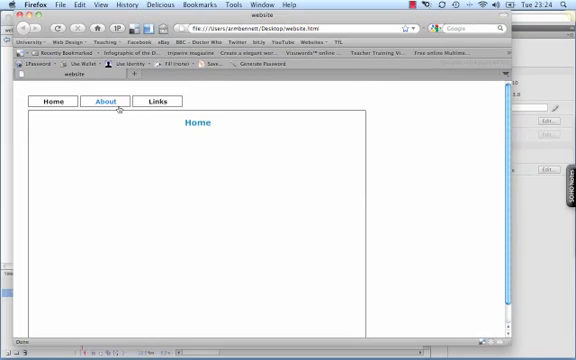
{"action": "mouse_move", "coordinate": [88, 132]}
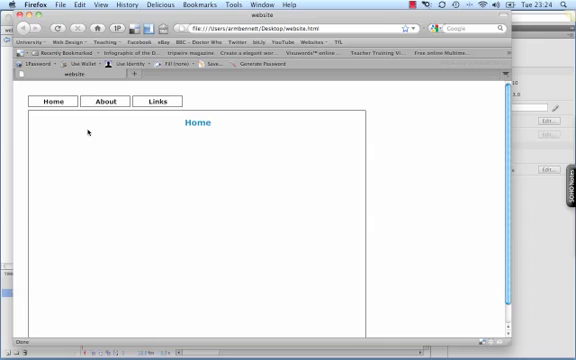